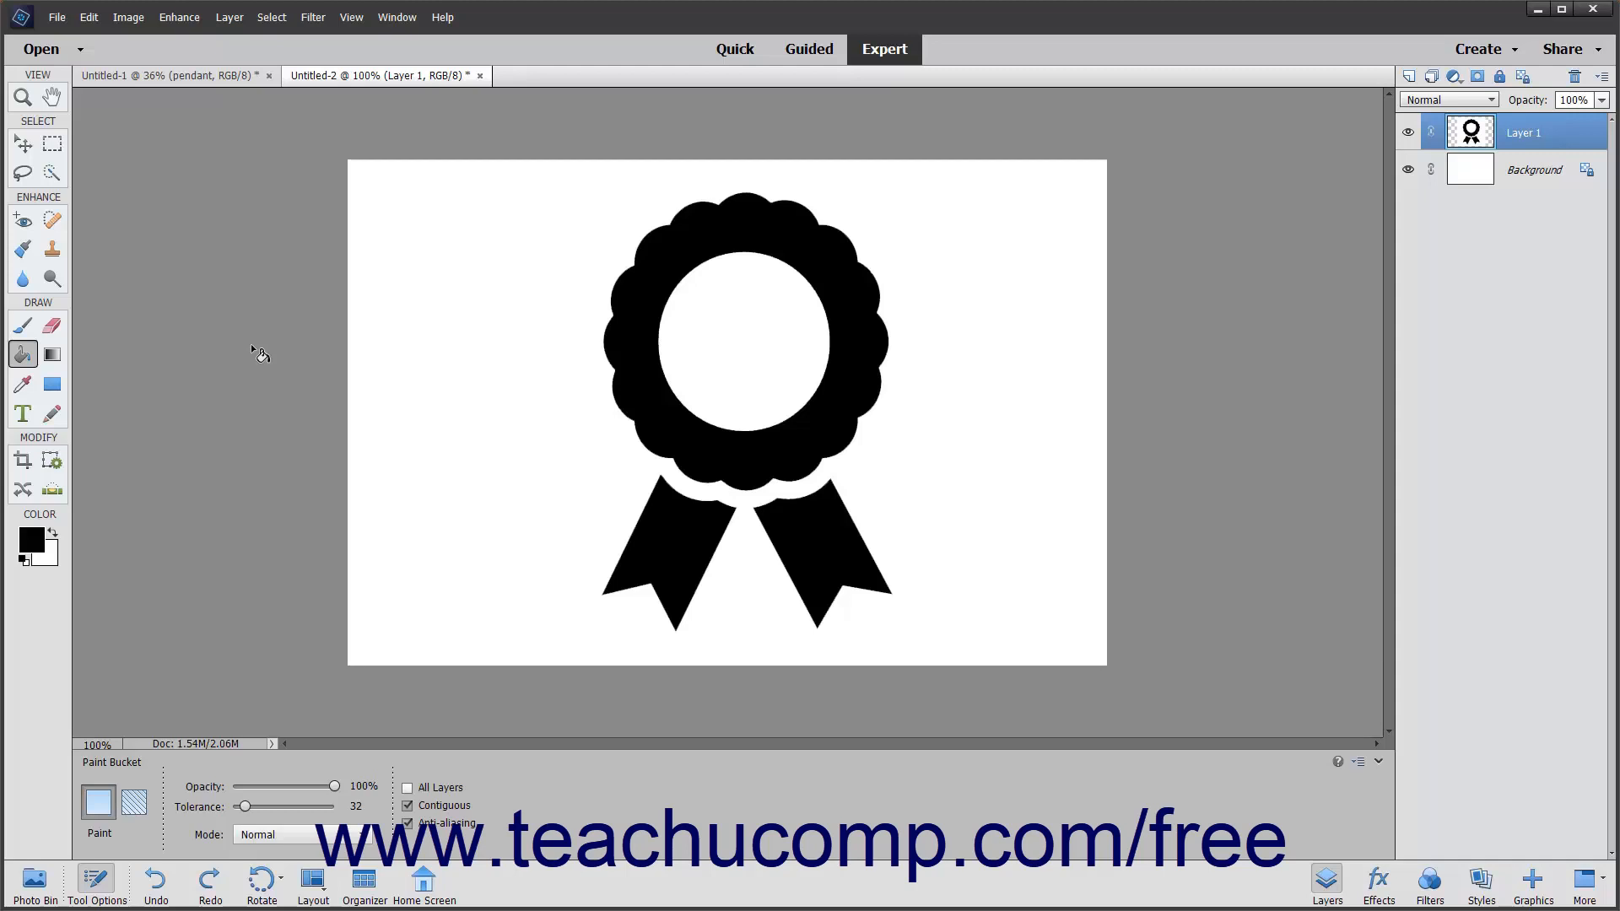
mouse_move(24, 387)
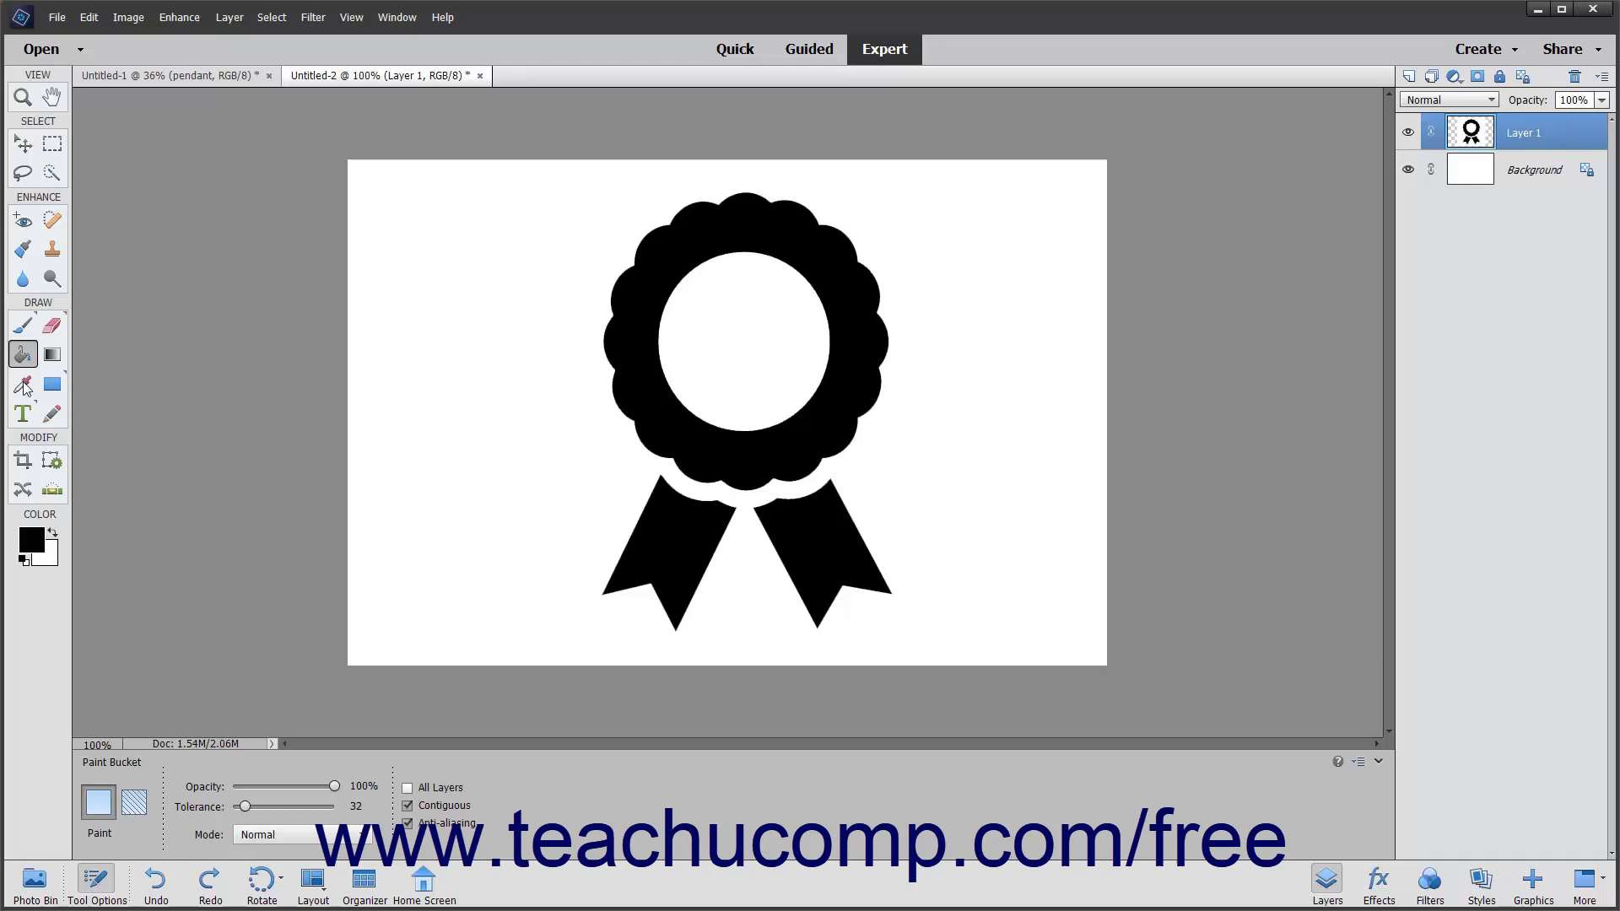
Select the Color Picker eyedropper tool in the Draw section
left_click(22, 383)
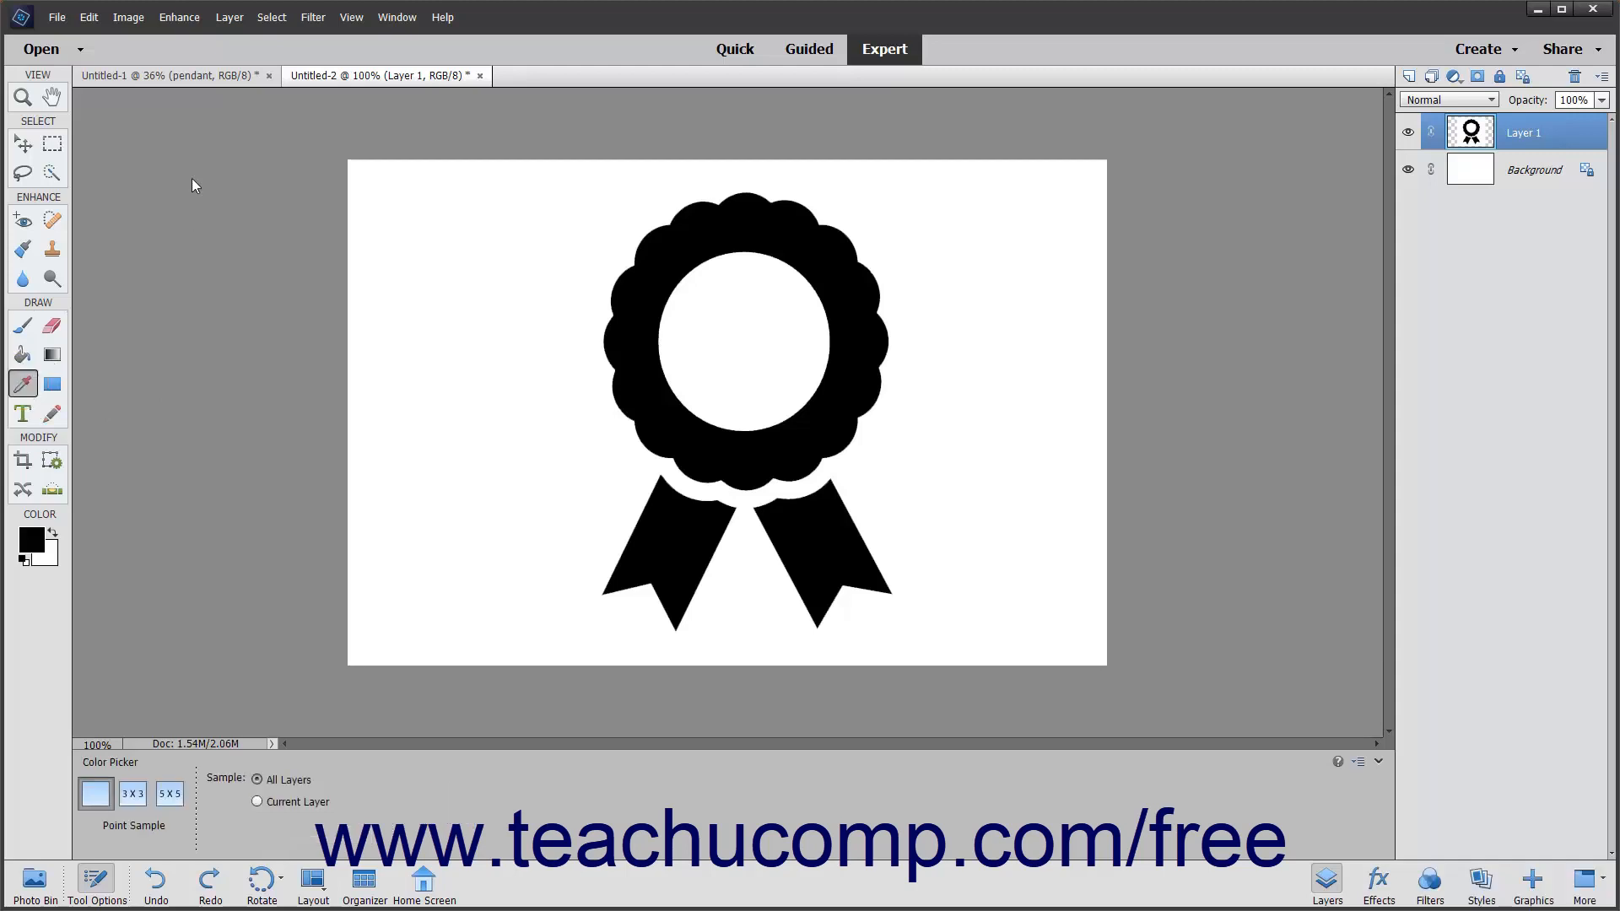
On the pendant photo, sample a blue-gray foreground and an olive background colour
left_click(166, 74)
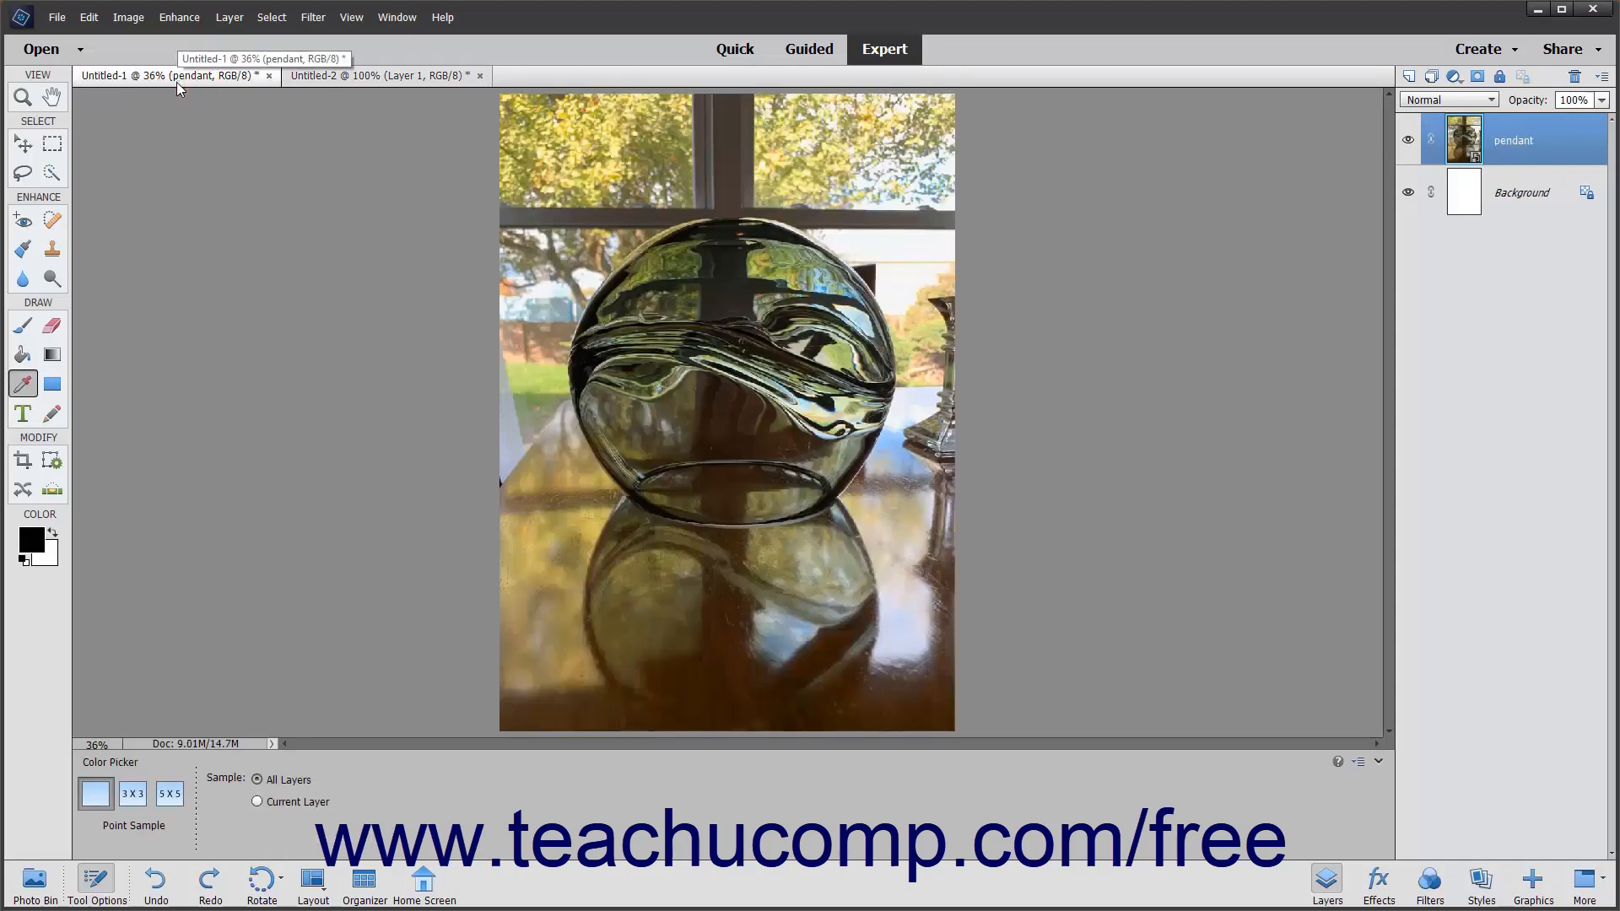
mouse_move(313, 270)
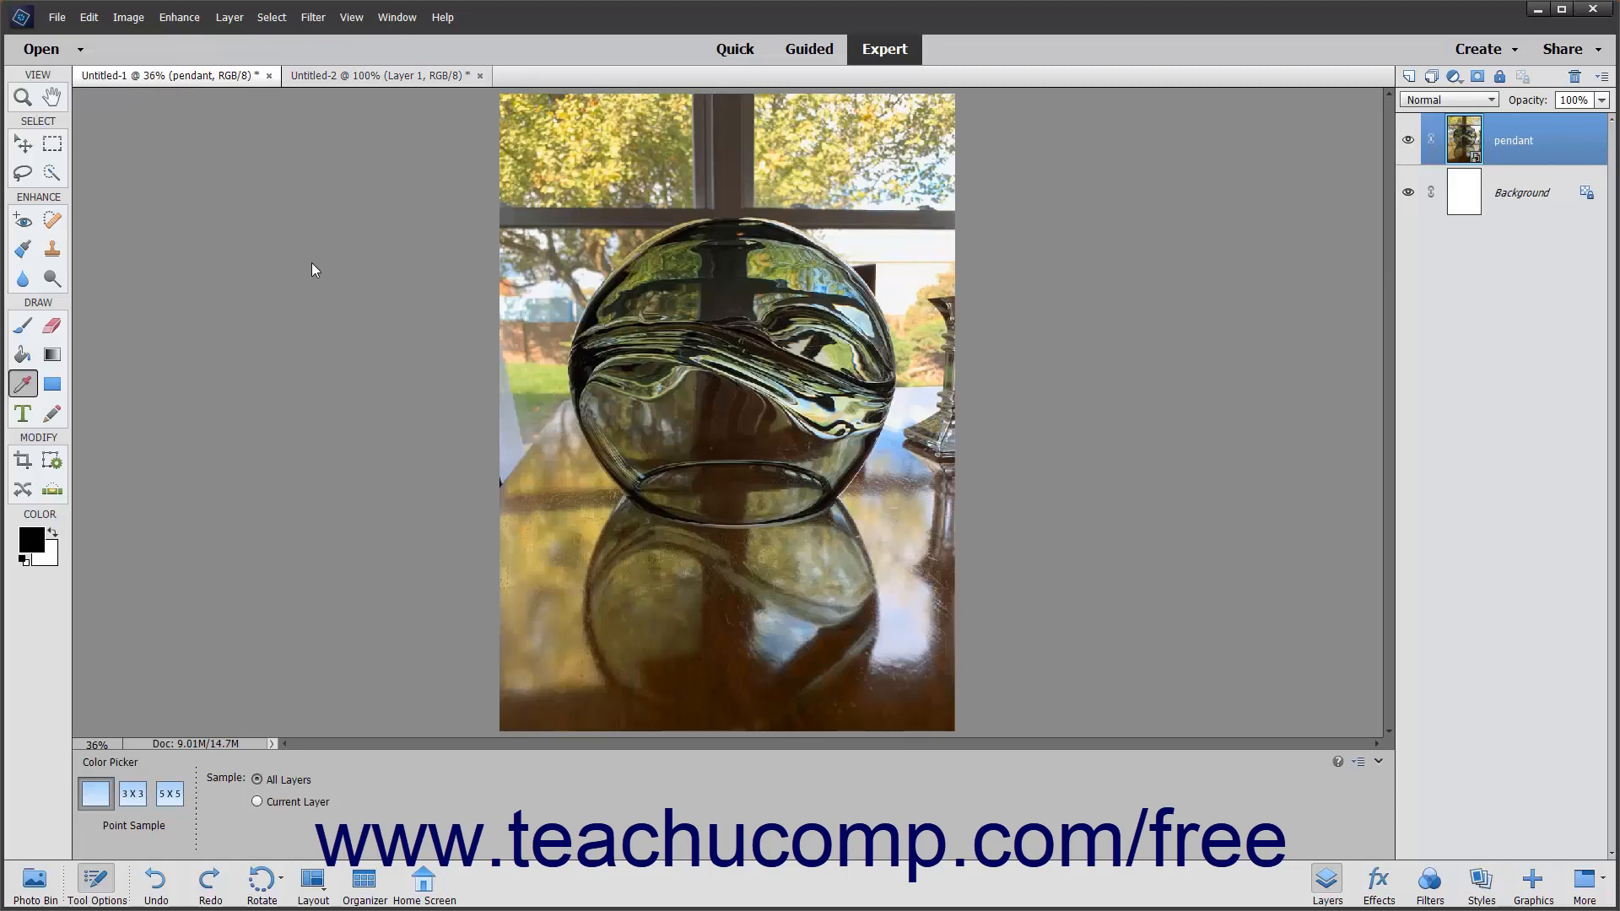
left_click(536, 307)
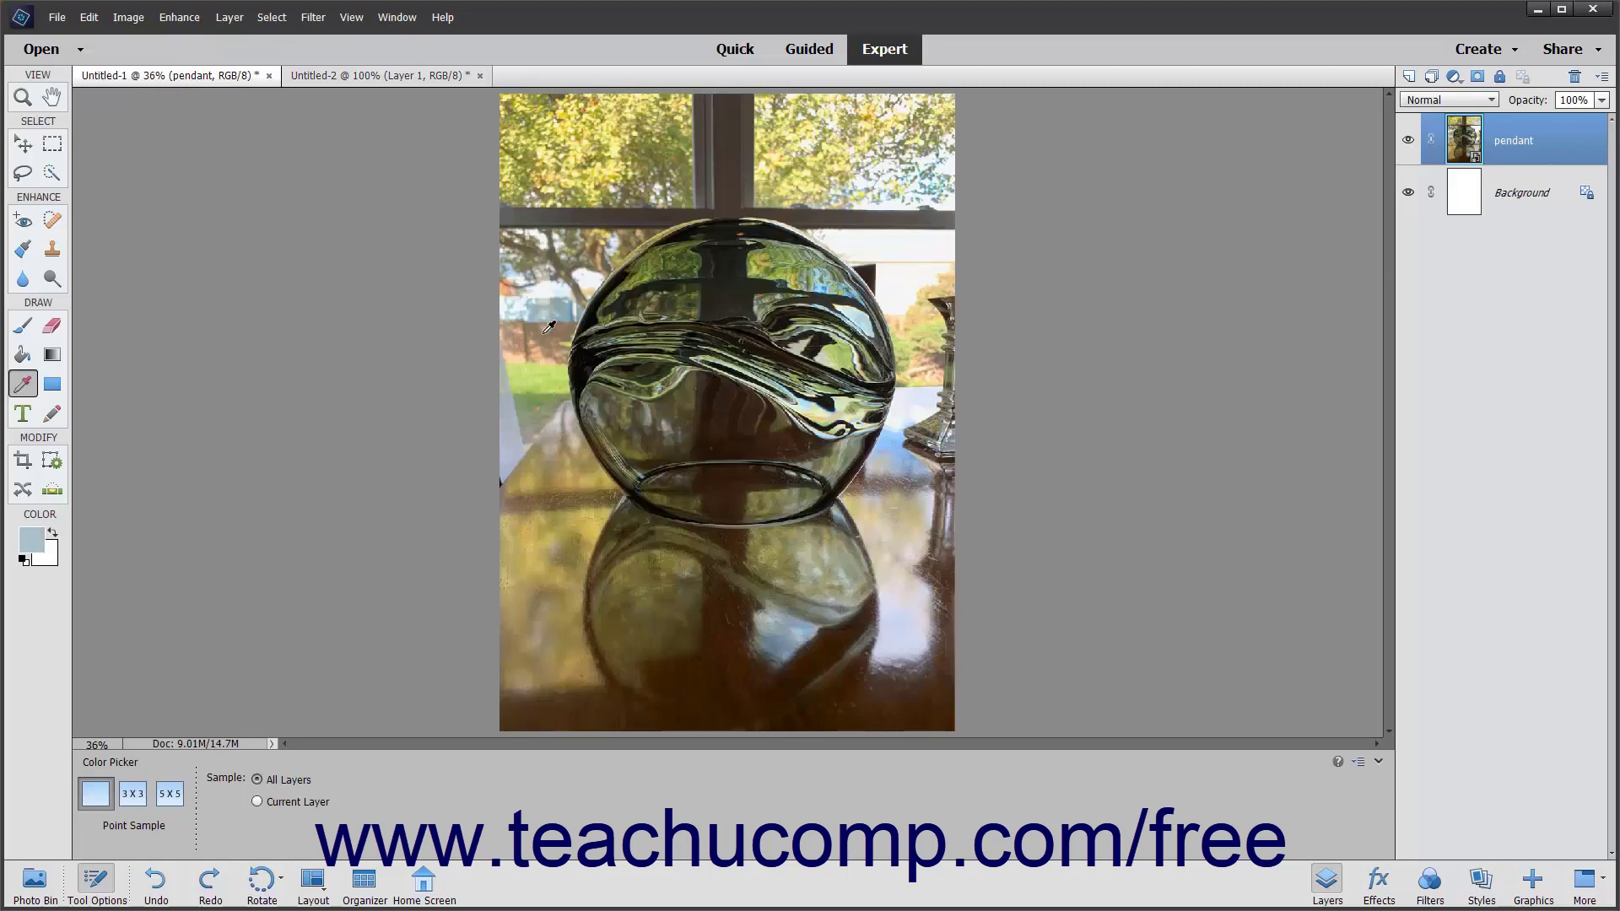
left_click(563, 331)
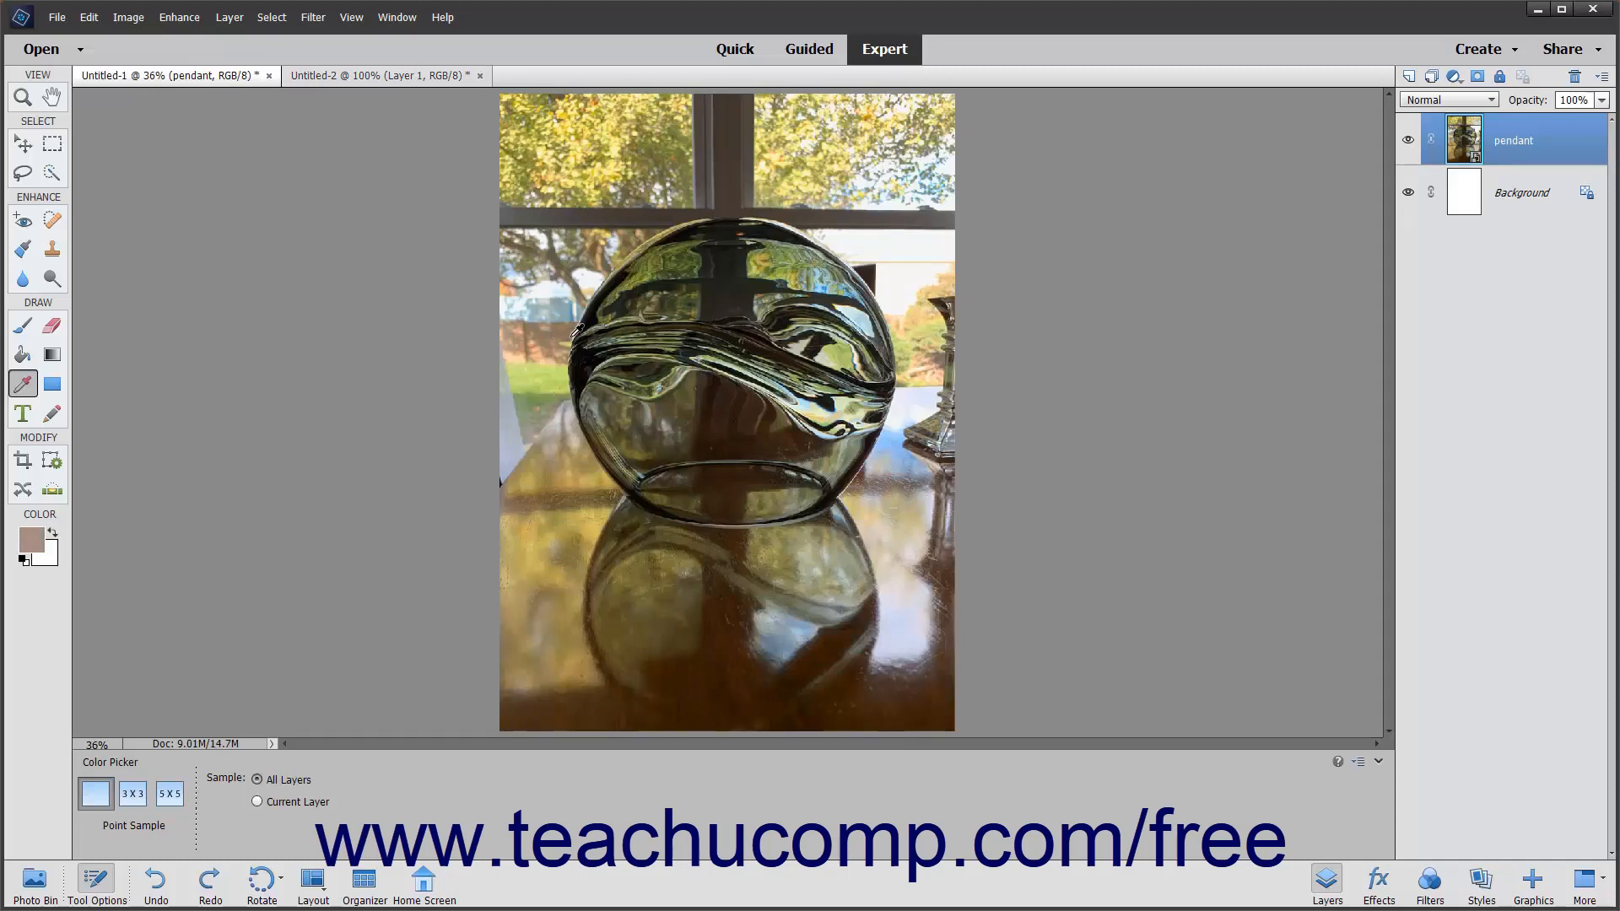
left_click(571, 315)
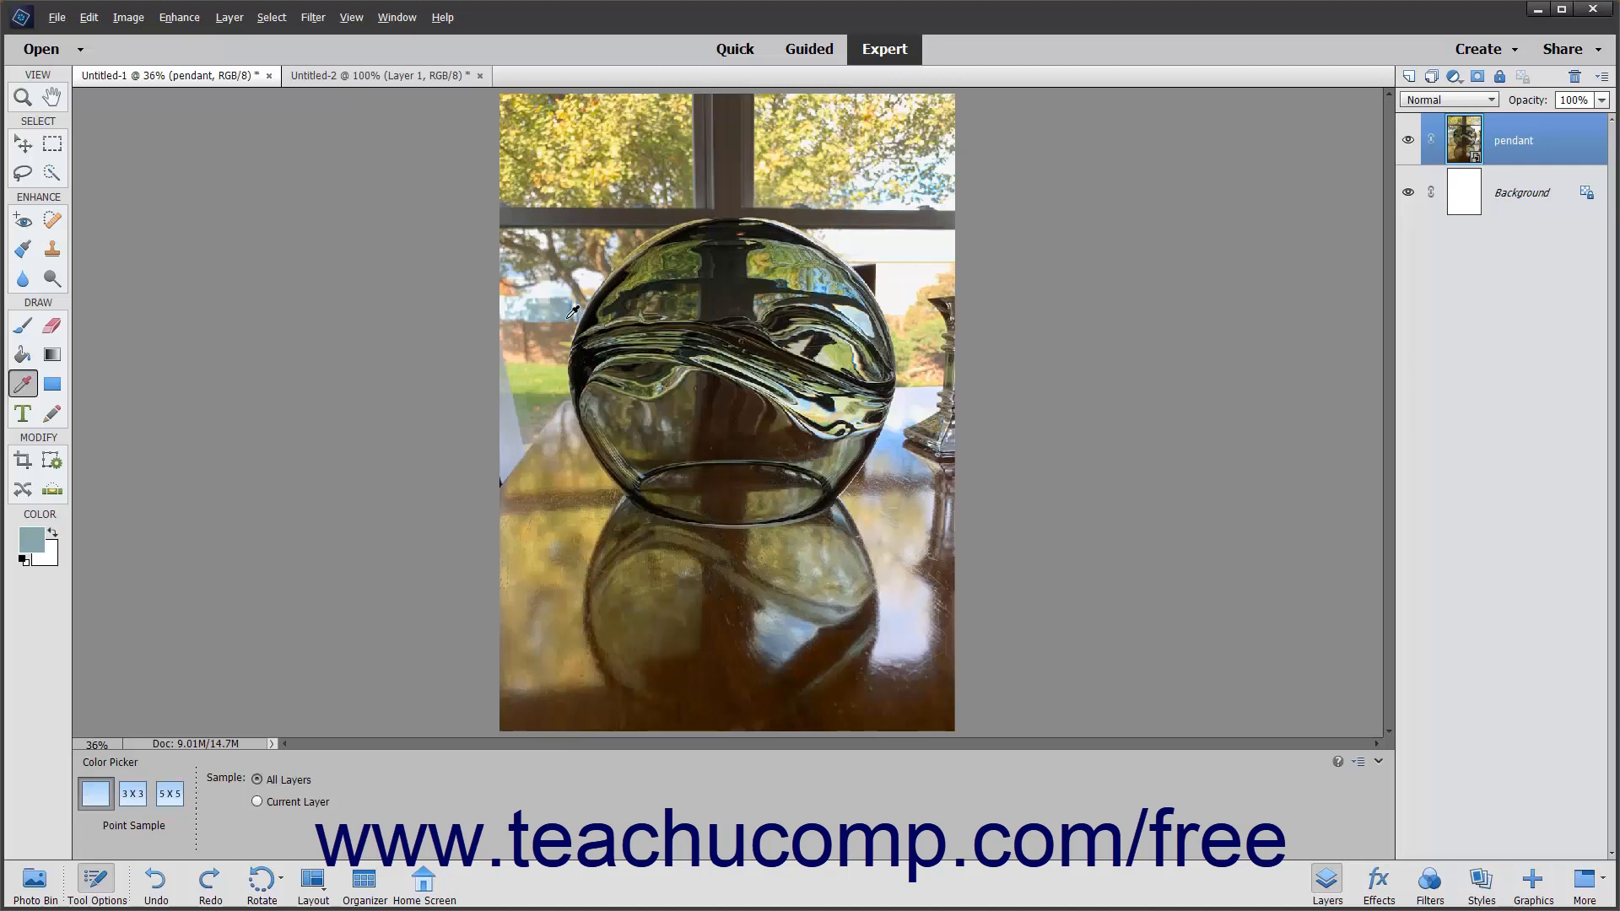
left_click(566, 176)
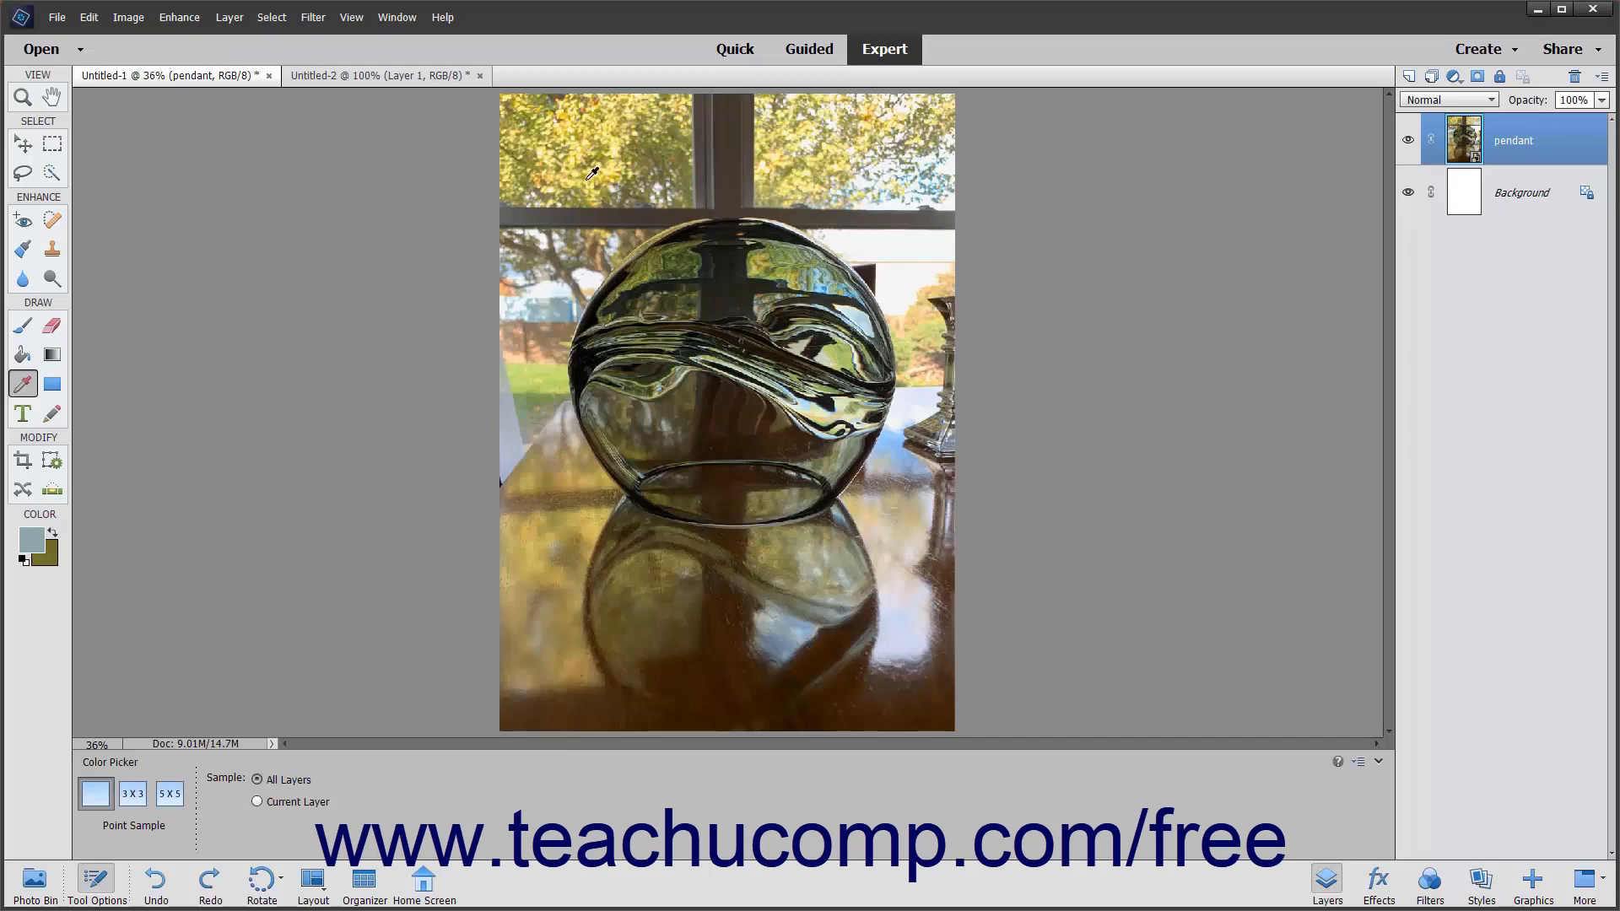
mouse_move(331, 595)
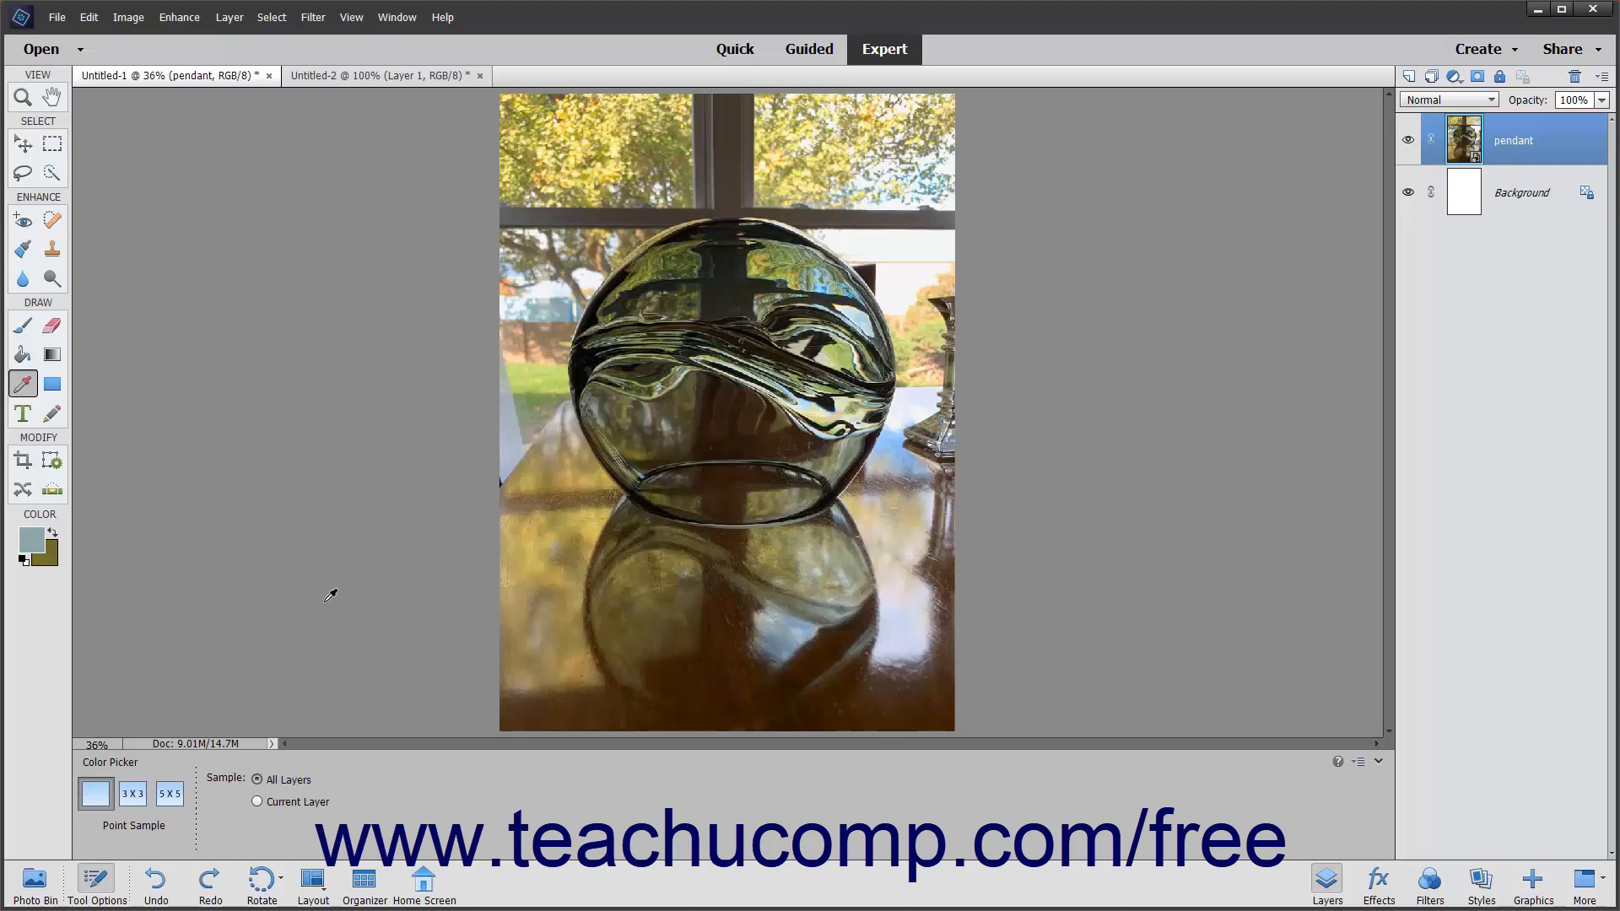
Try 3x3 and 5x5 Average sampling, keep Point Sample, and return to the Untitled-2 ribbon
left_click(131, 792)
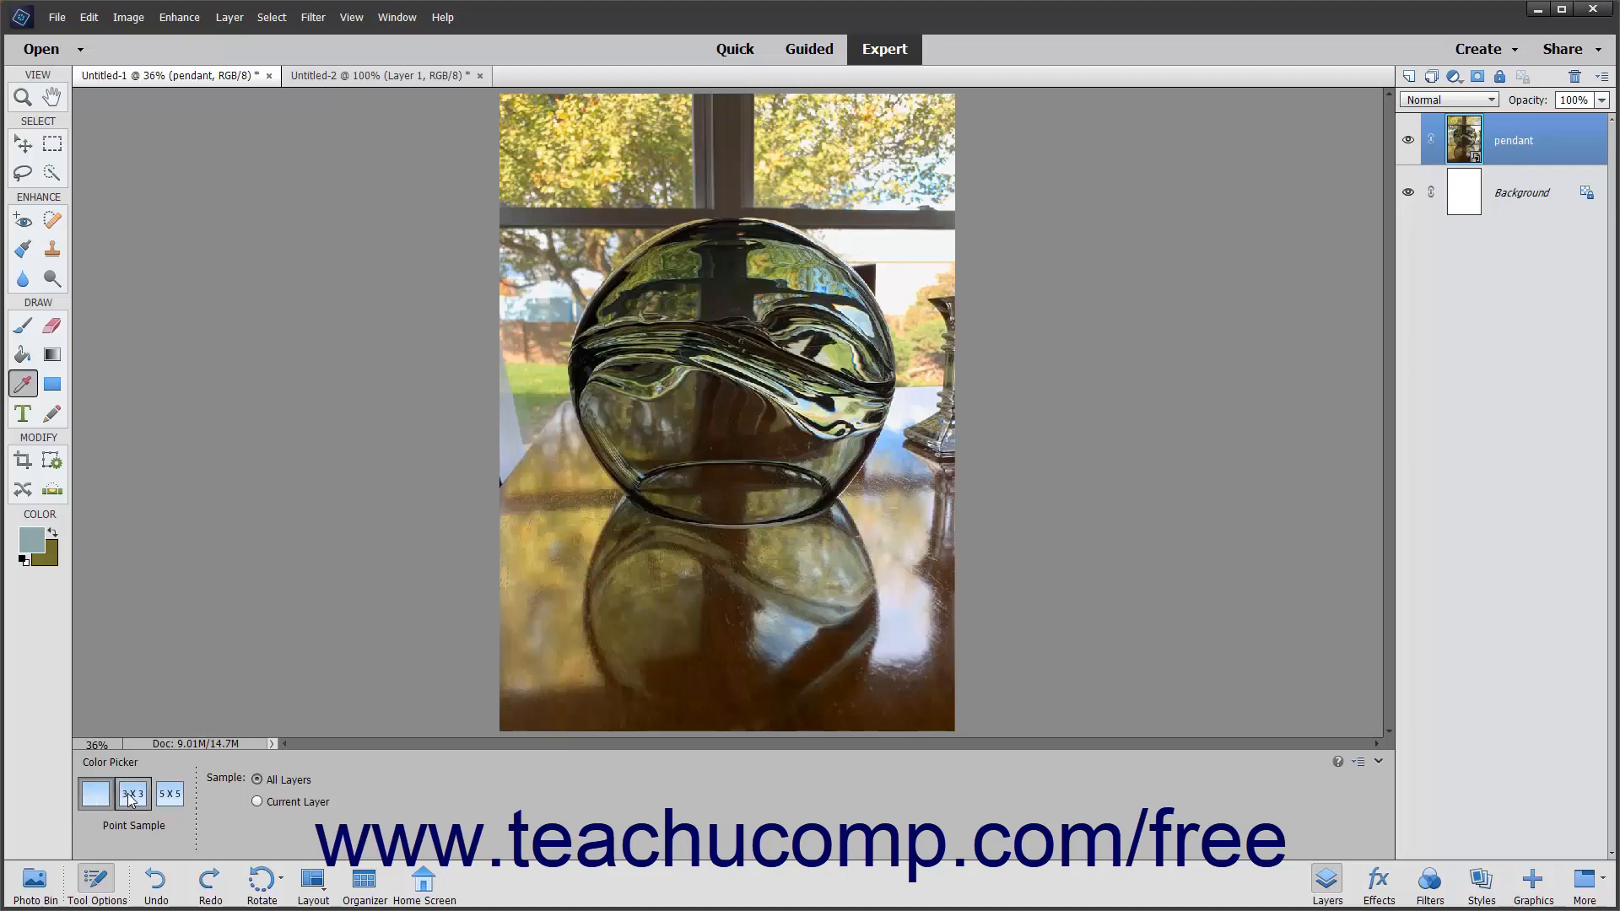
left_click(131, 792)
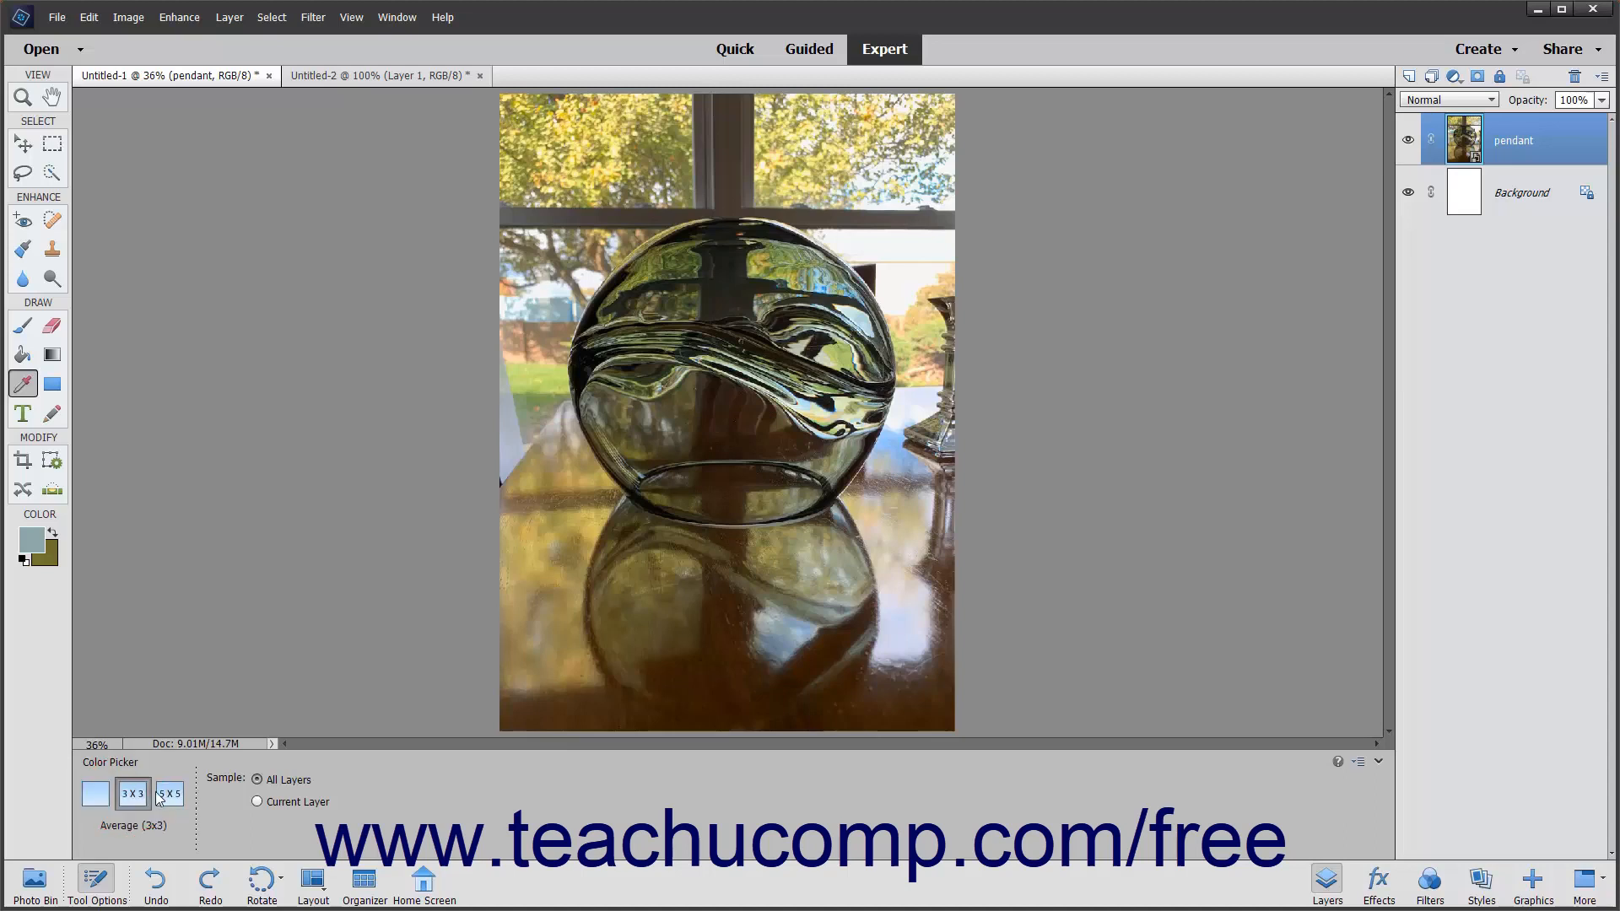
left_click(167, 793)
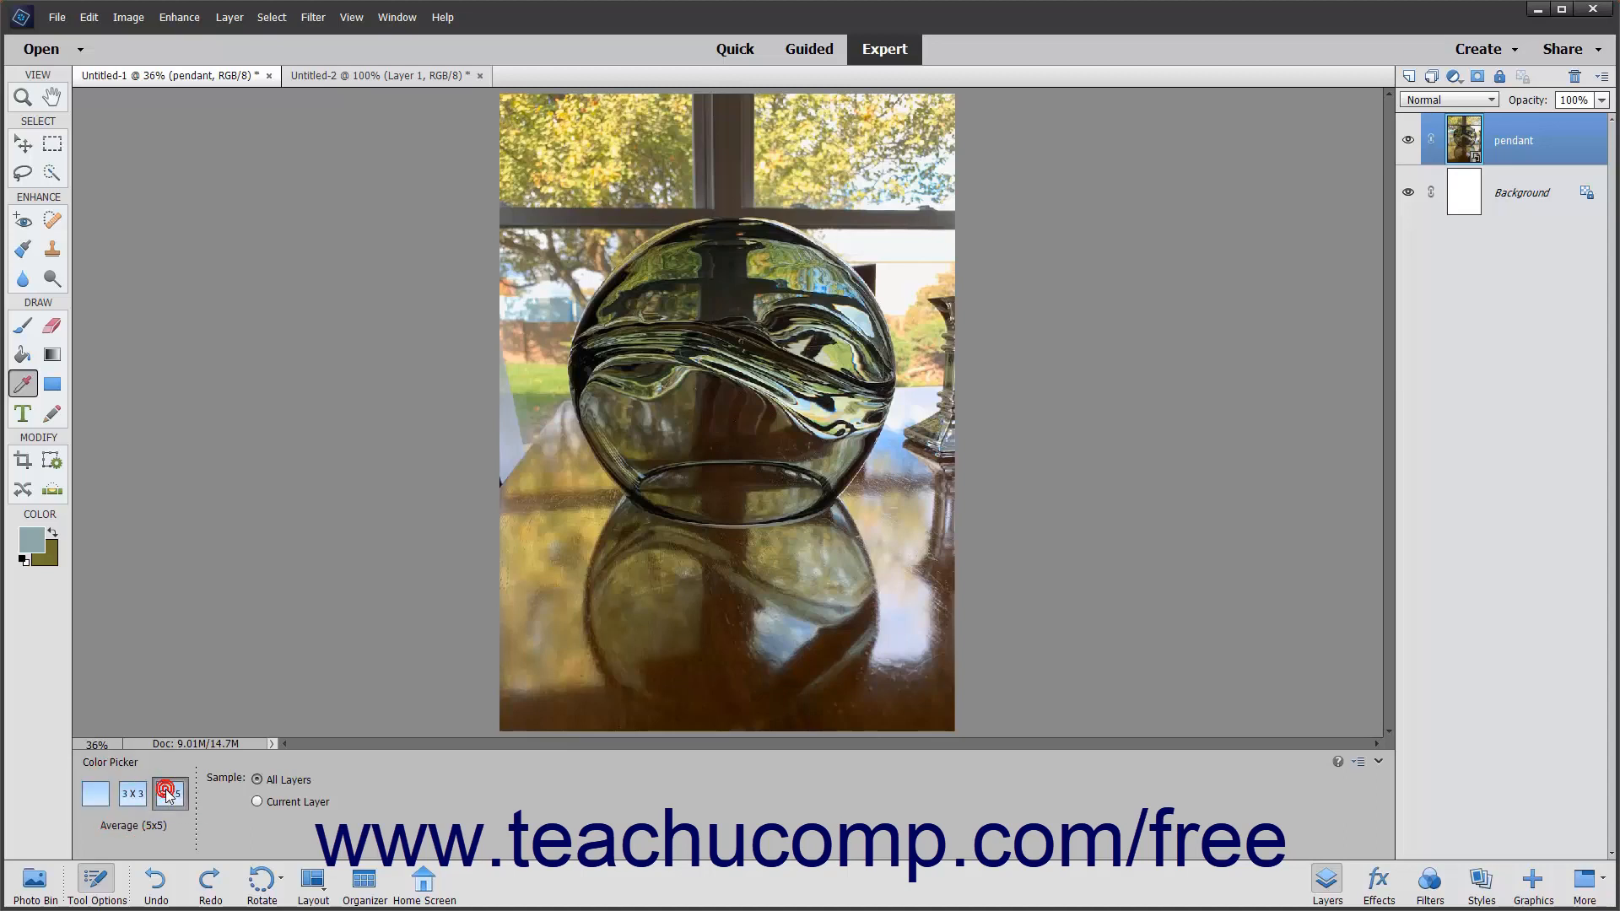
left_click(95, 792)
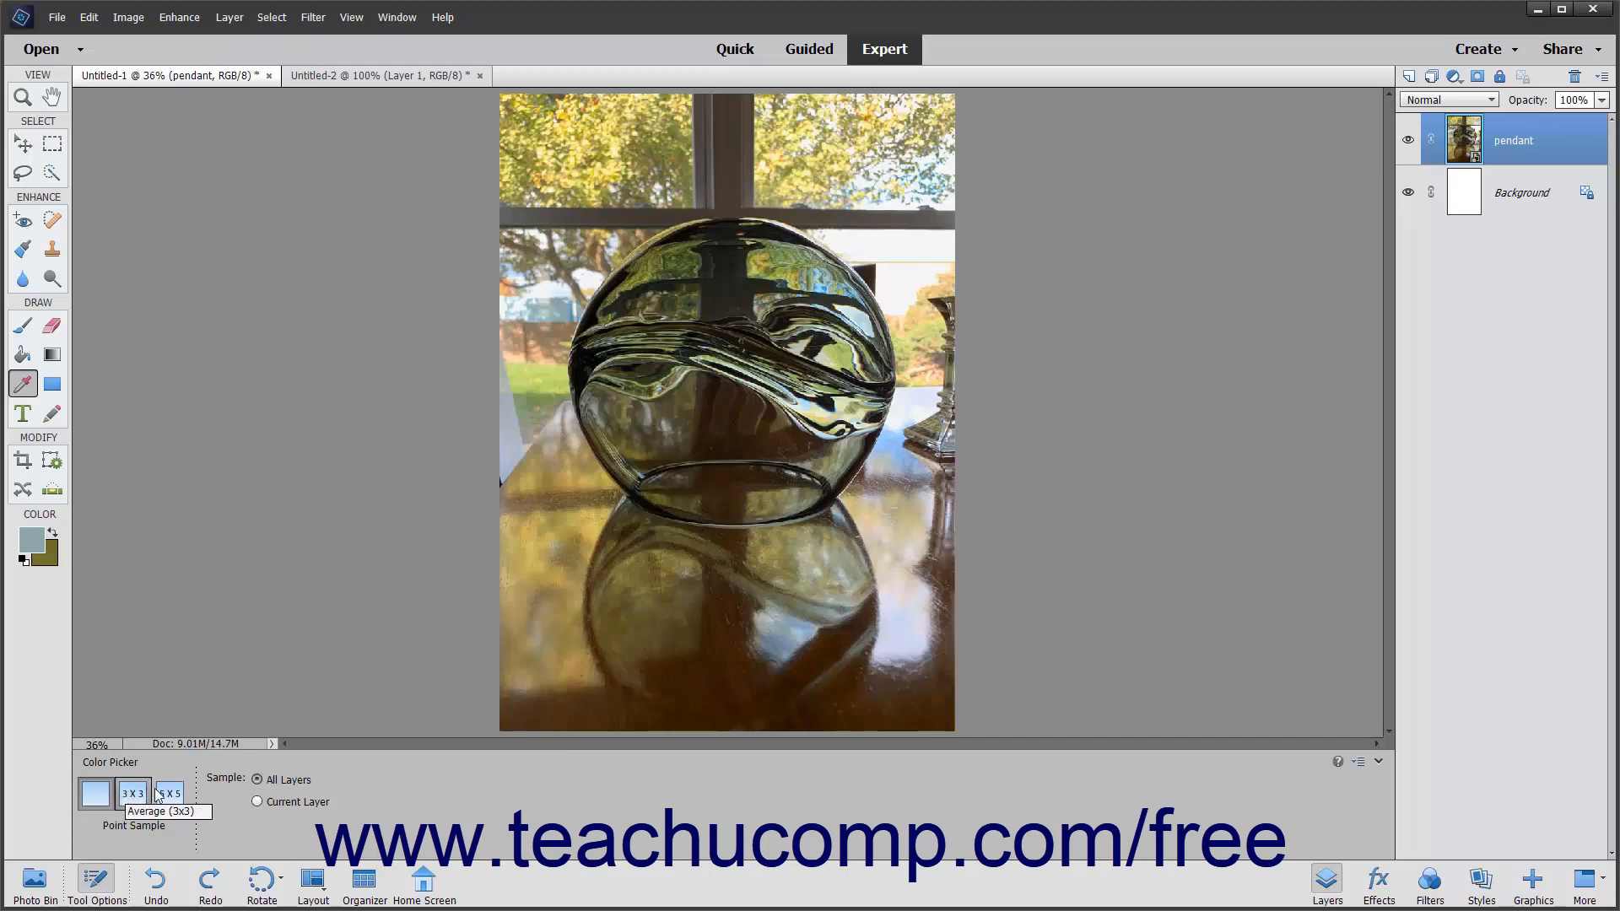
left_click(168, 792)
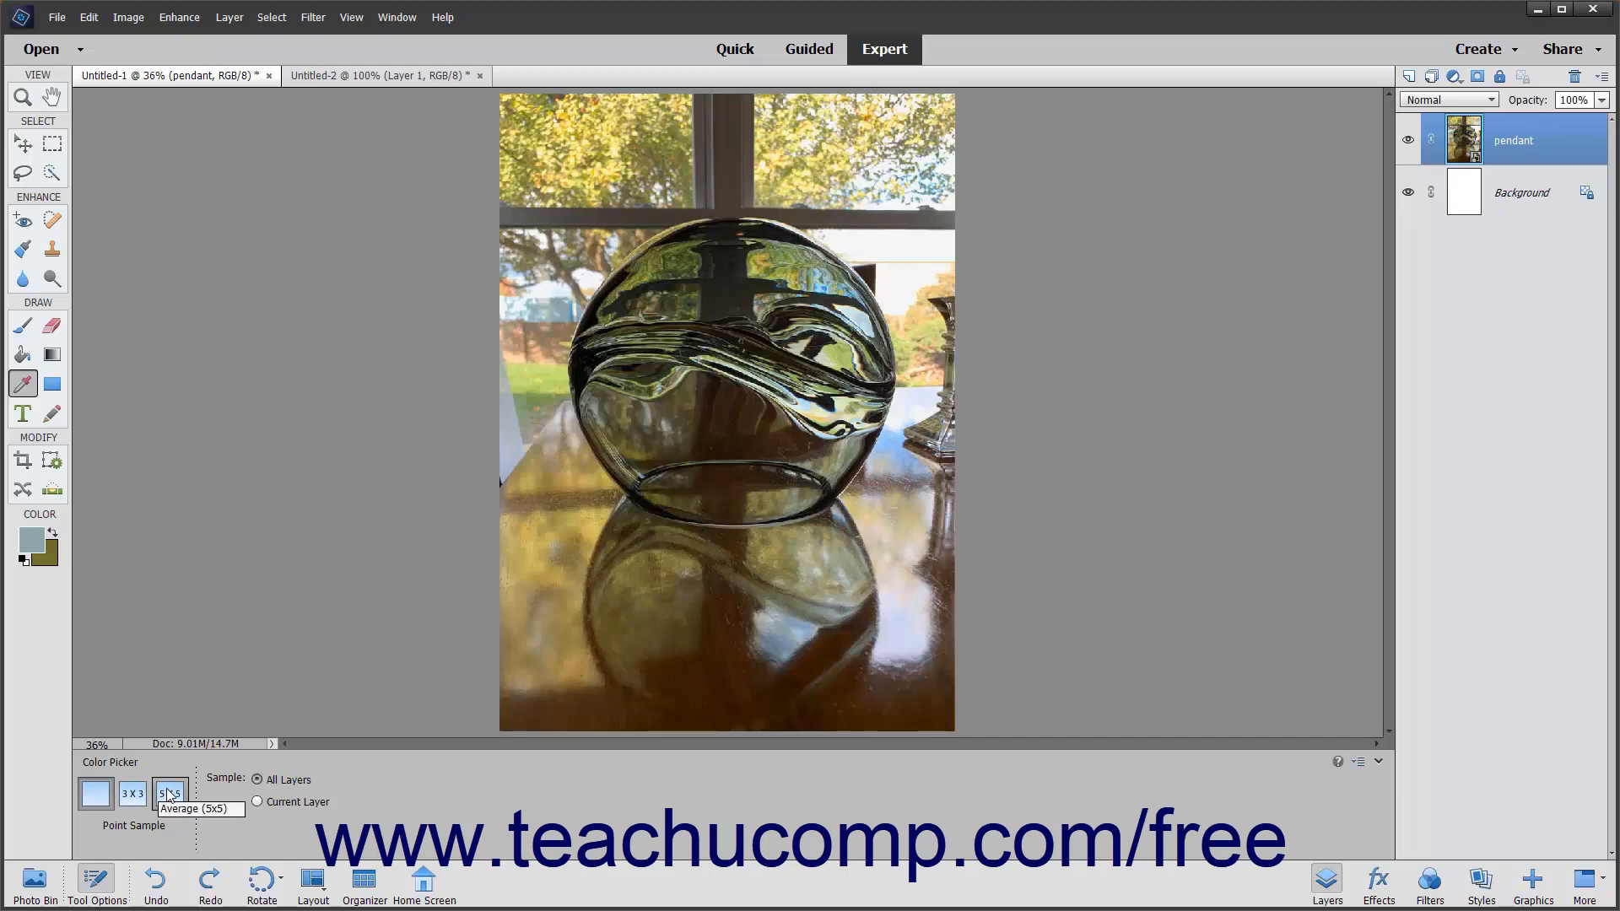
left_click(383, 74)
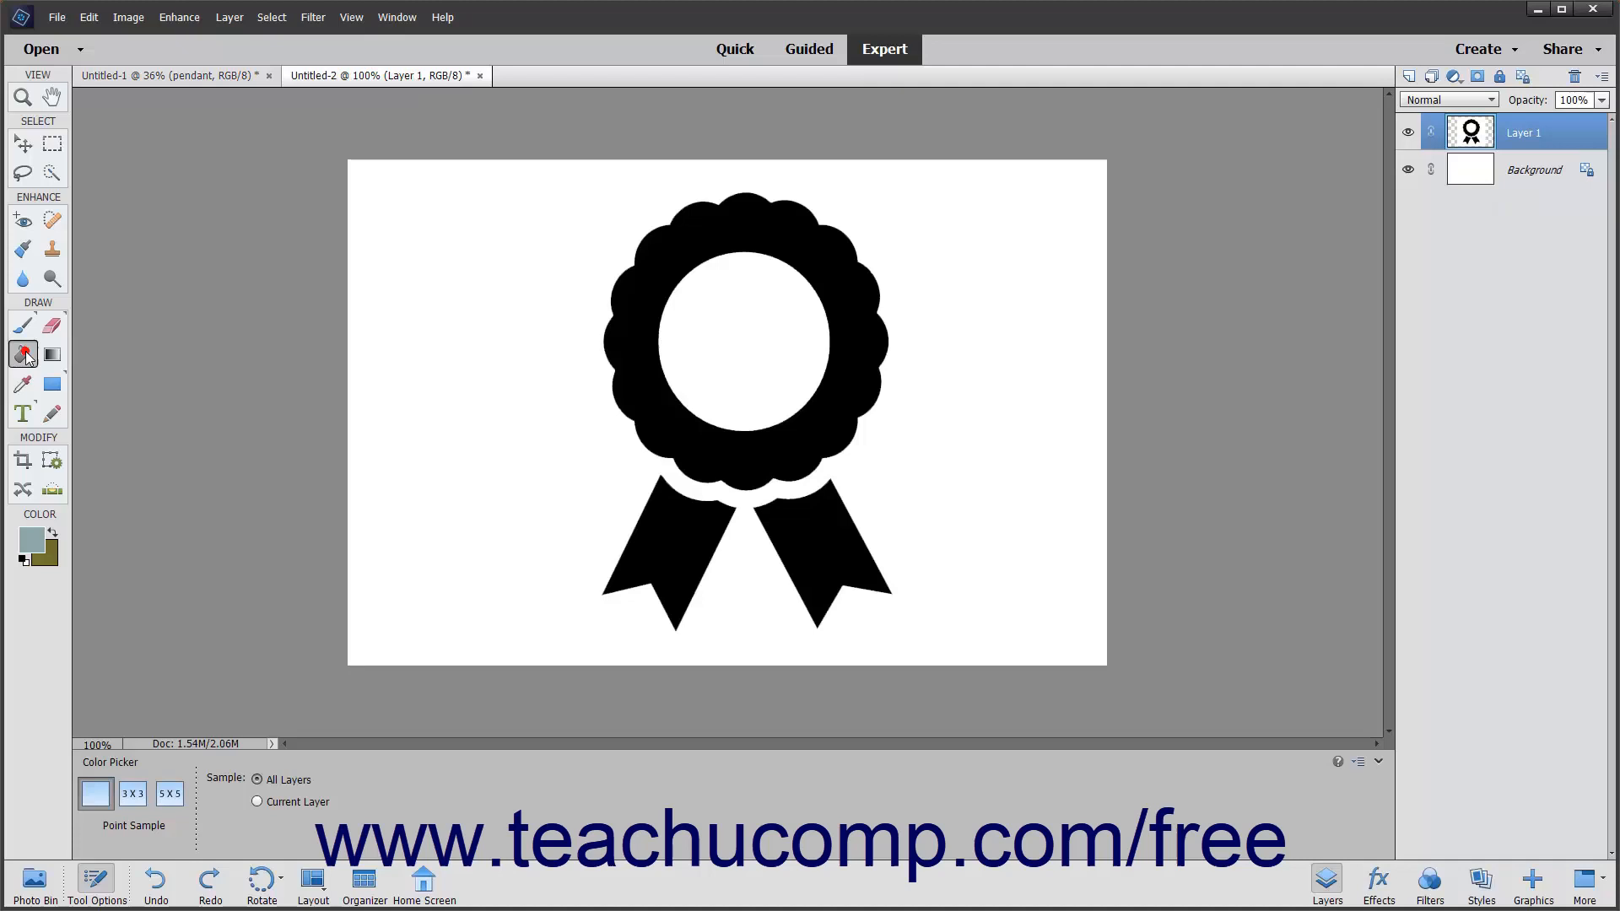
Paint-bucket fill the ribbon's white centre circle with the sampled blue-gray
left_click(22, 354)
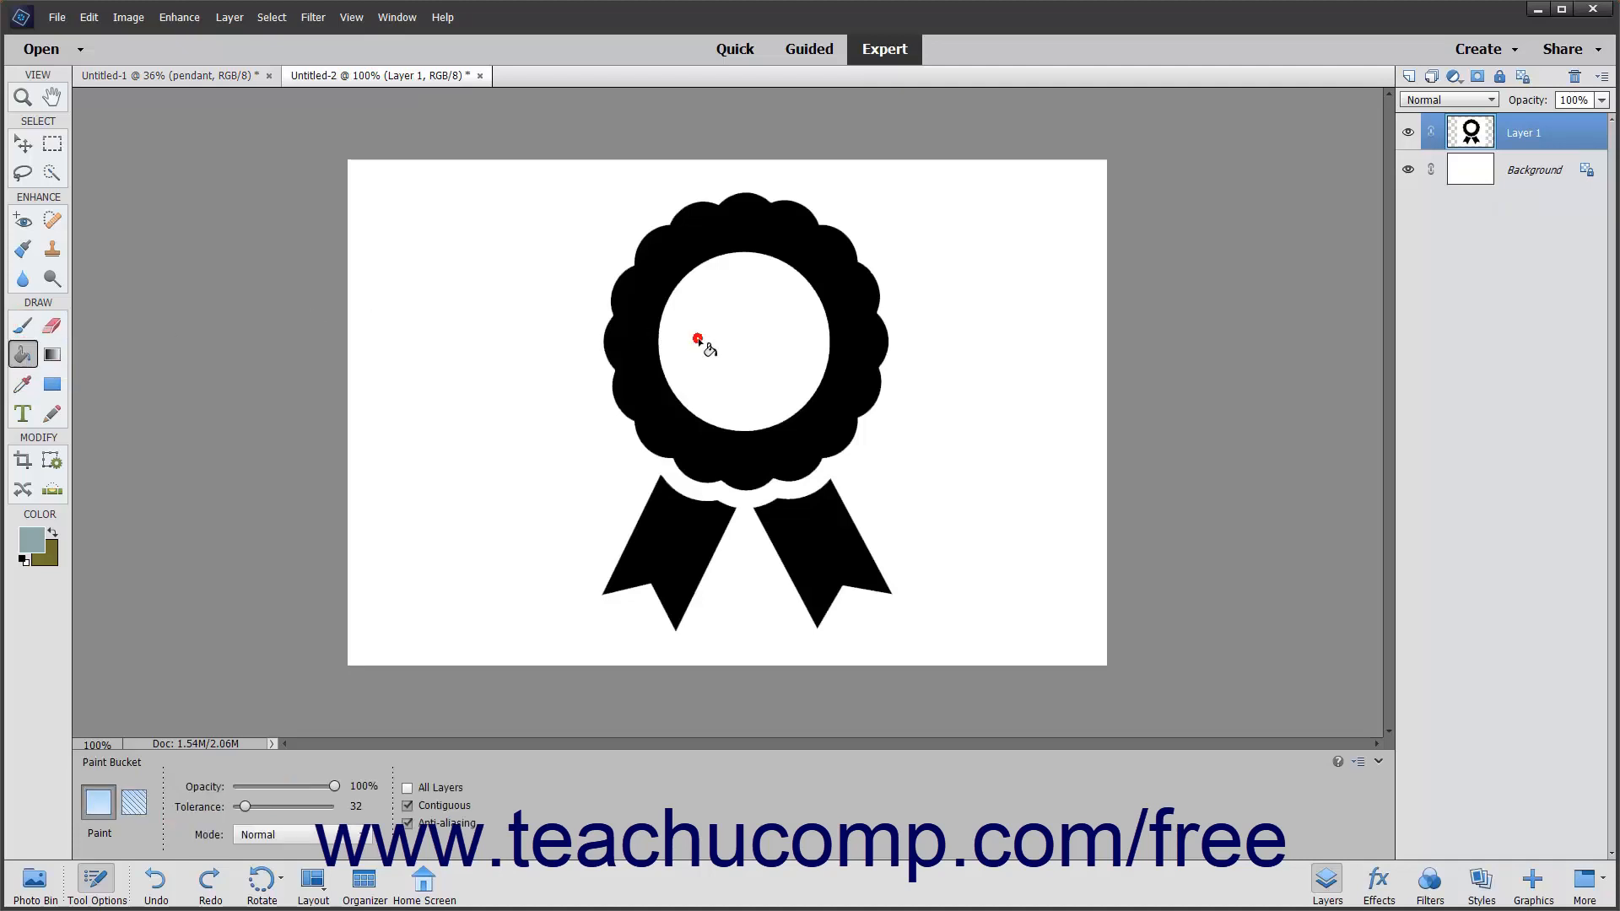
left_click(698, 341)
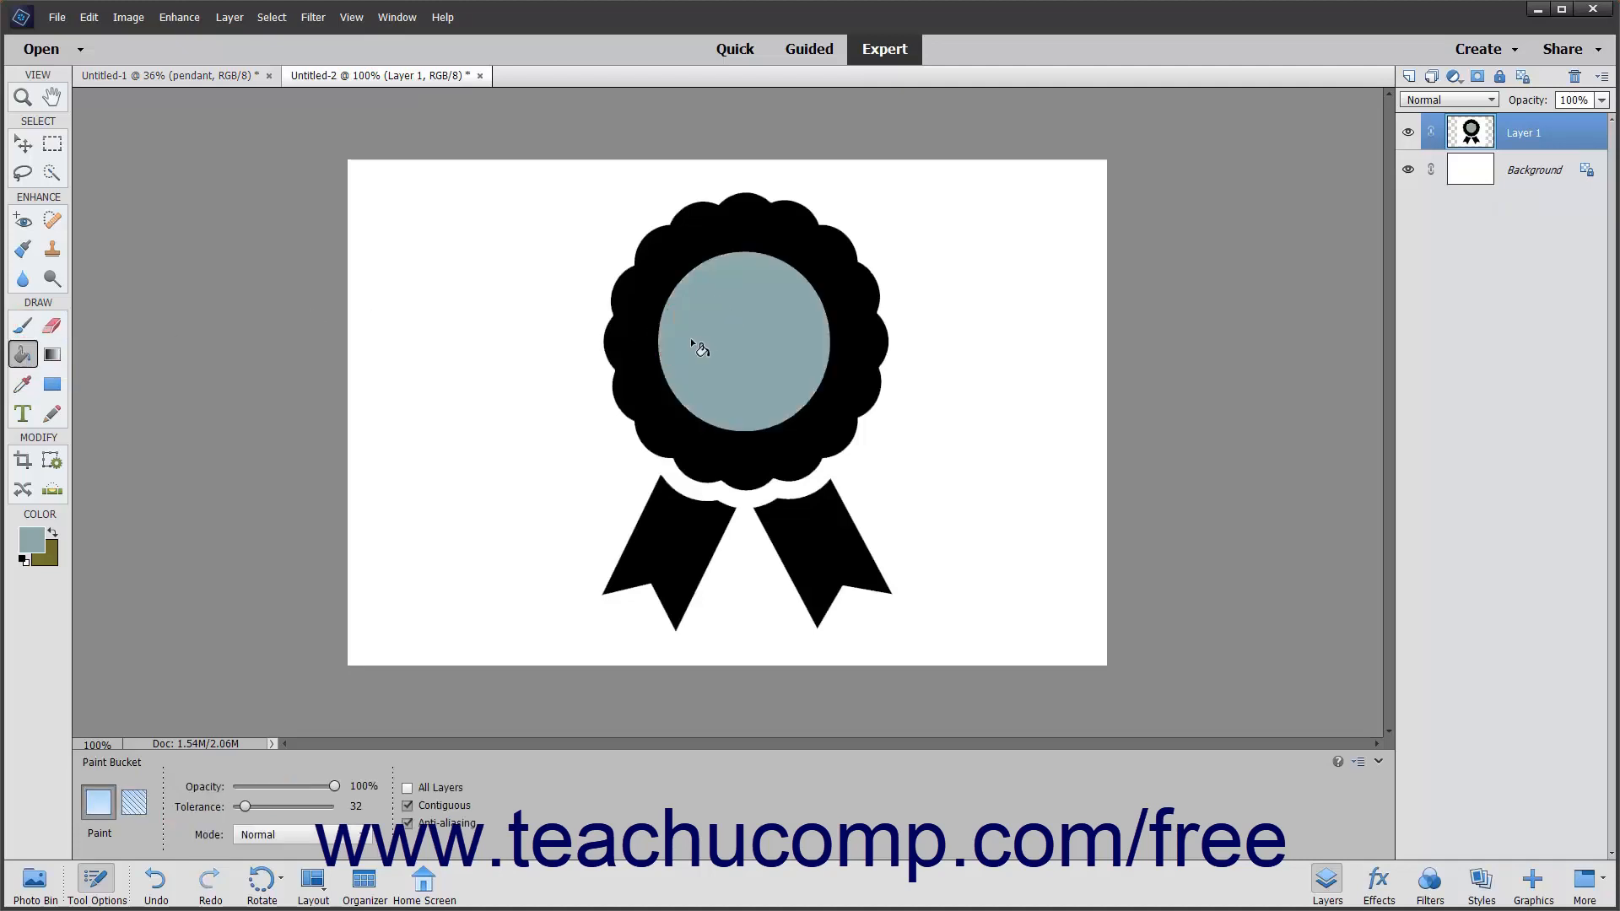
mouse_move(483, 313)
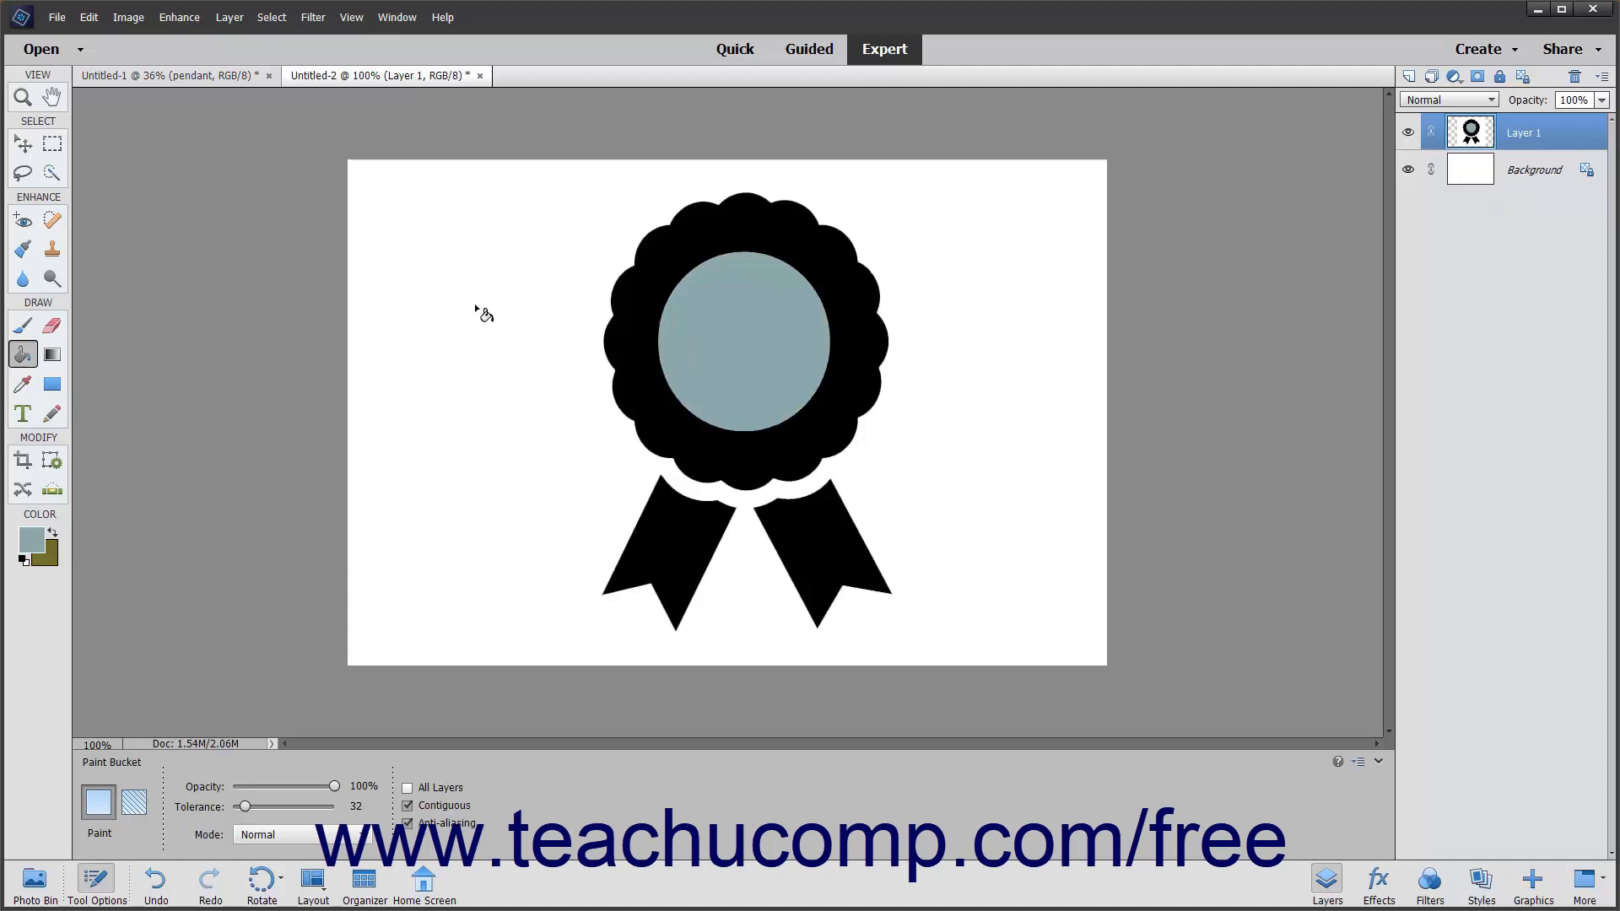
mouse_move(291, 272)
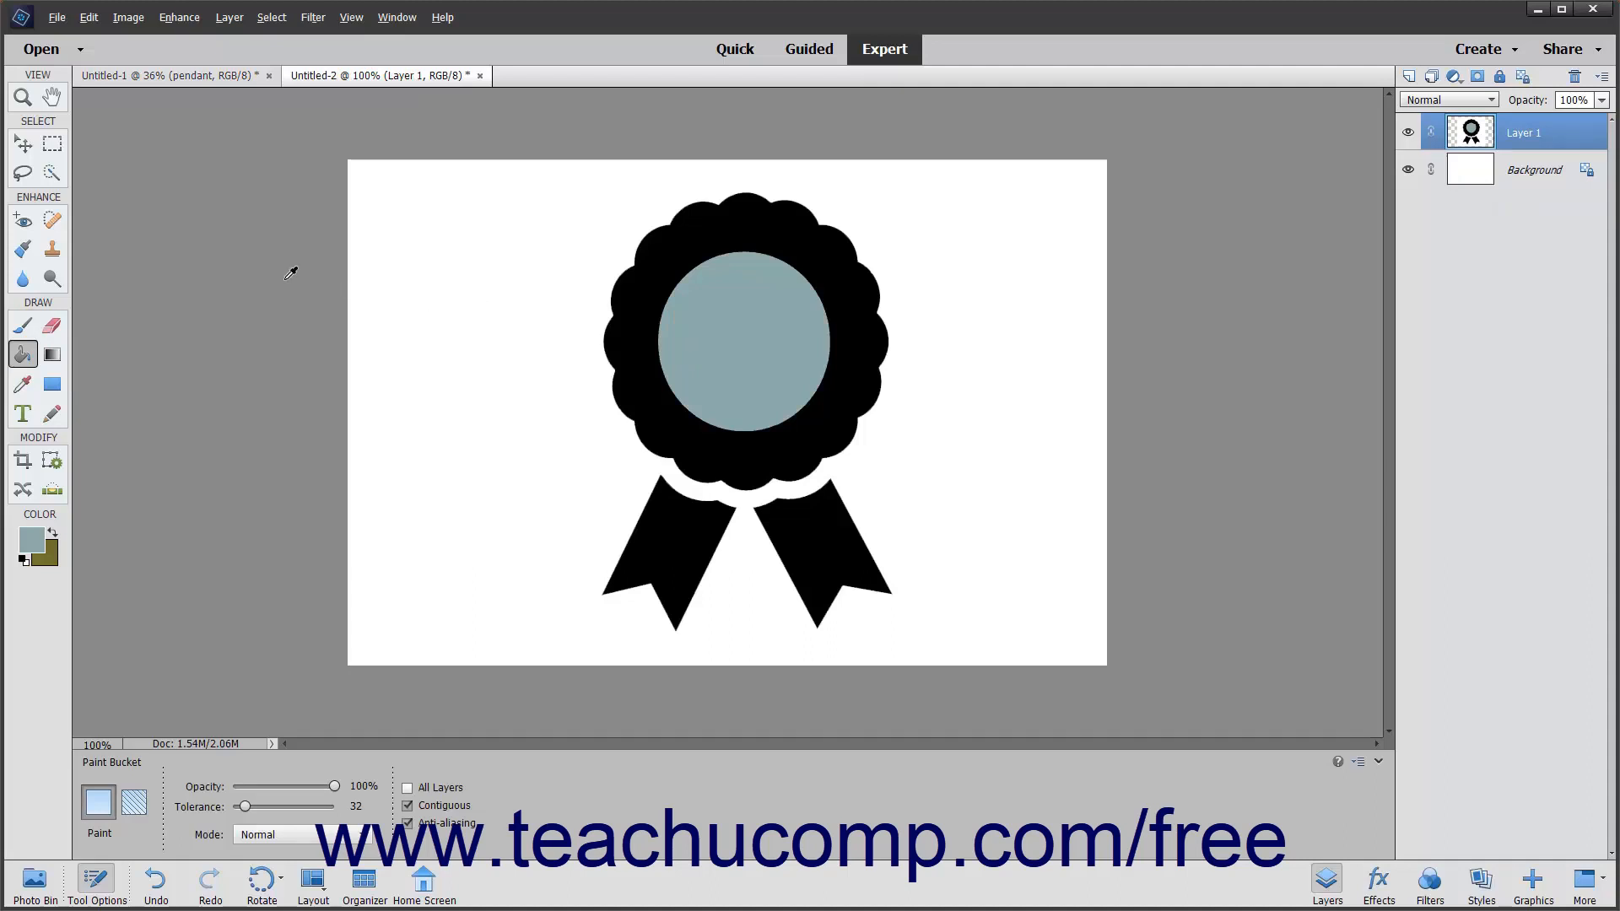